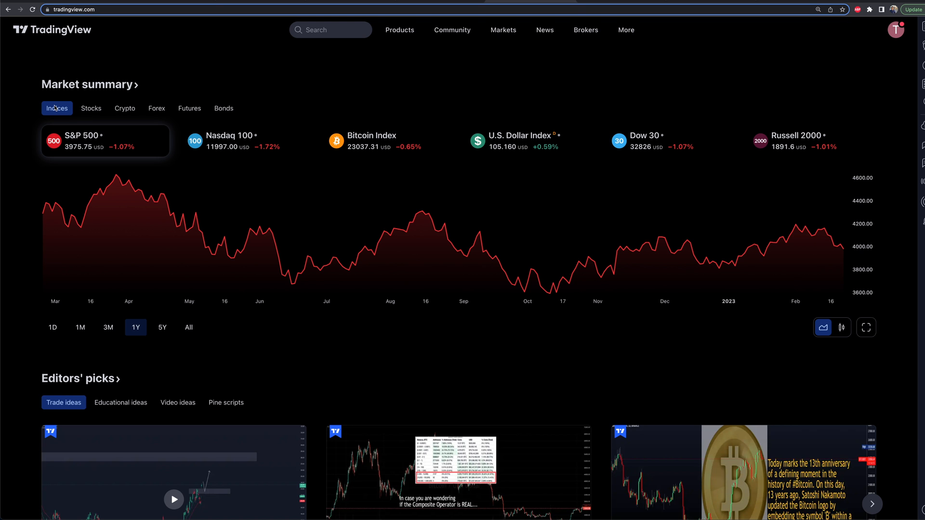
mouse_move(27, 108)
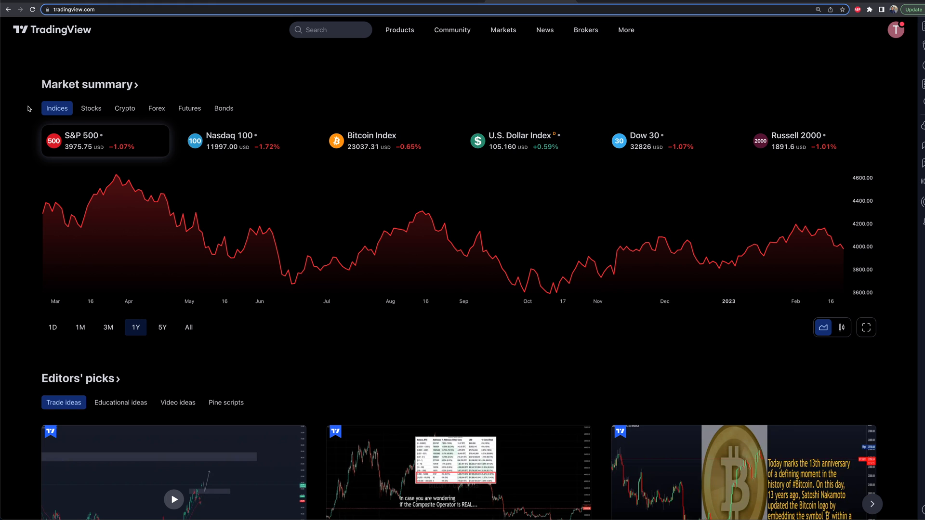
mouse_move(509, 77)
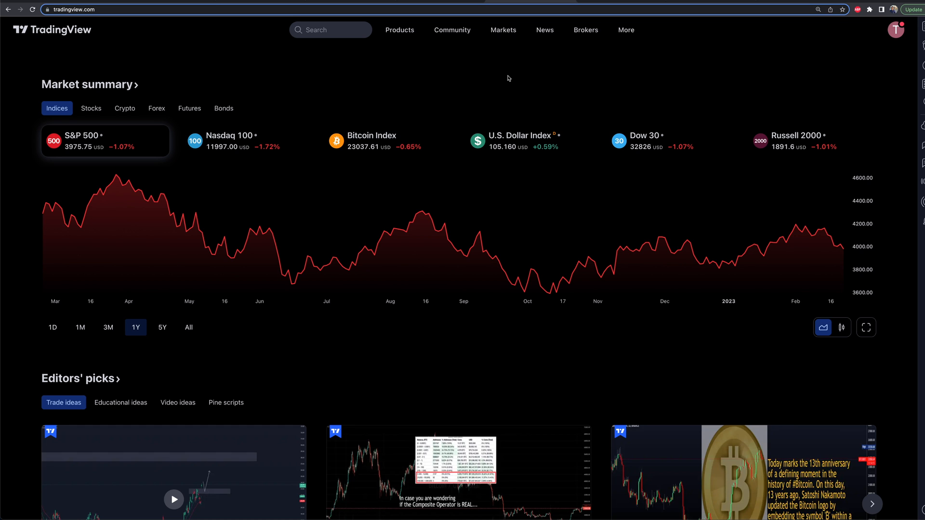
mouse_move(599, 70)
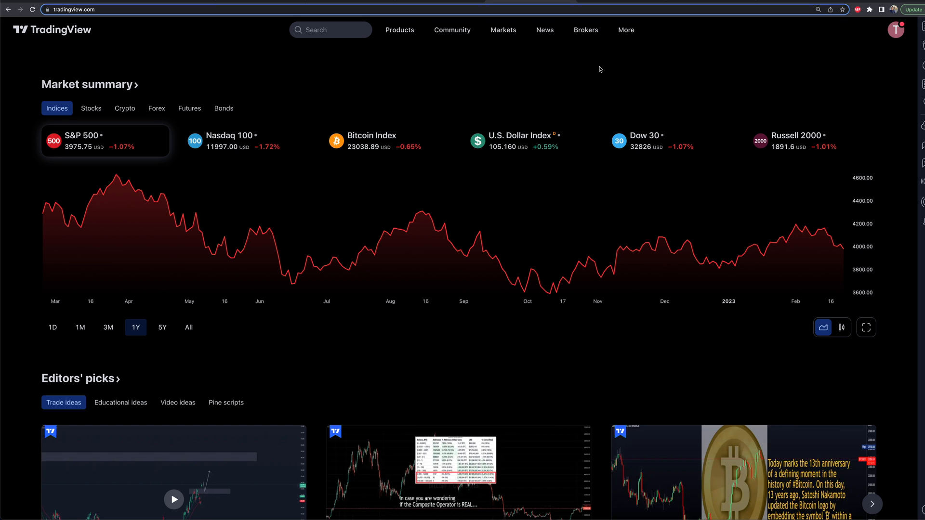
mouse_move(898, 64)
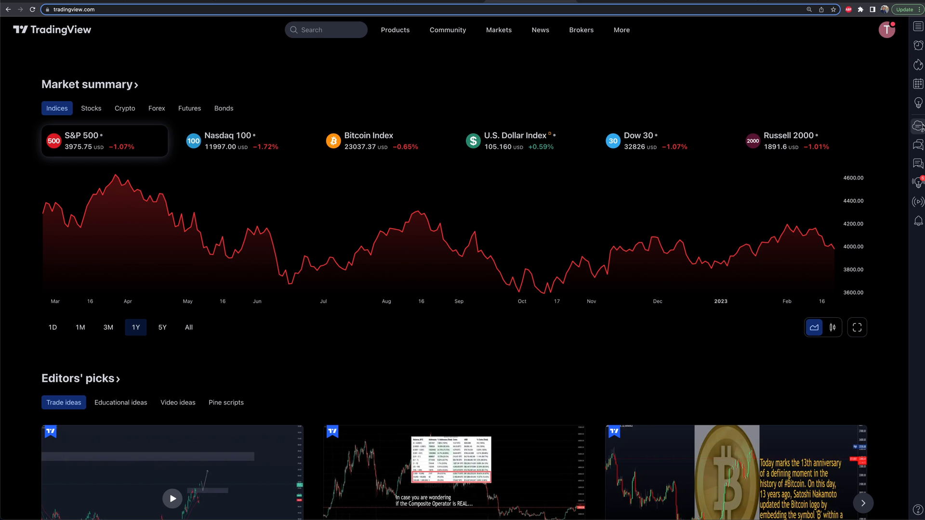
mouse_move(918, 127)
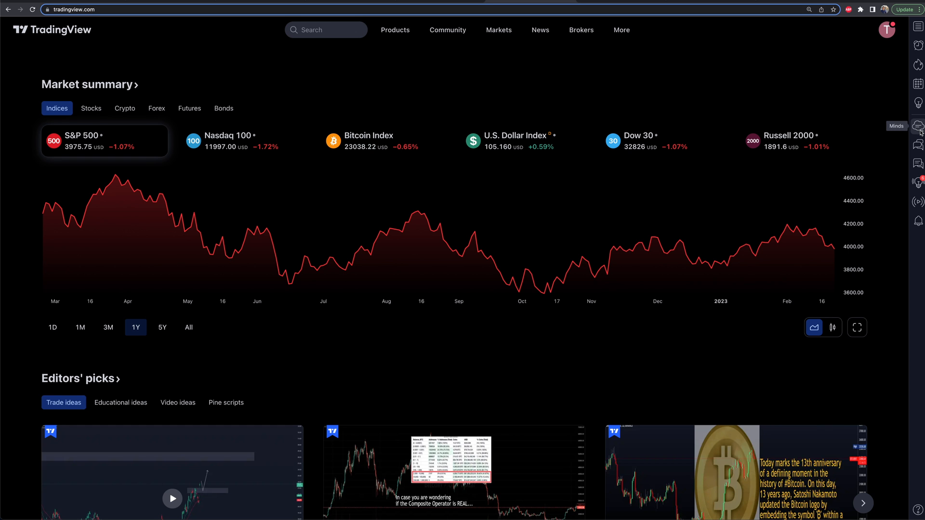
Browse down through the AAPL Minds feed posts beside the home page.
left_click(918, 127)
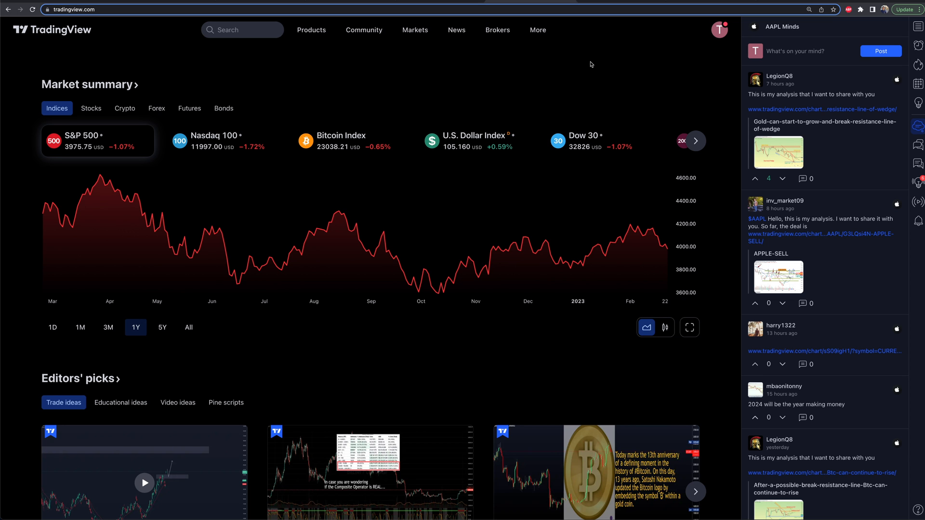
scroll("down", 3)
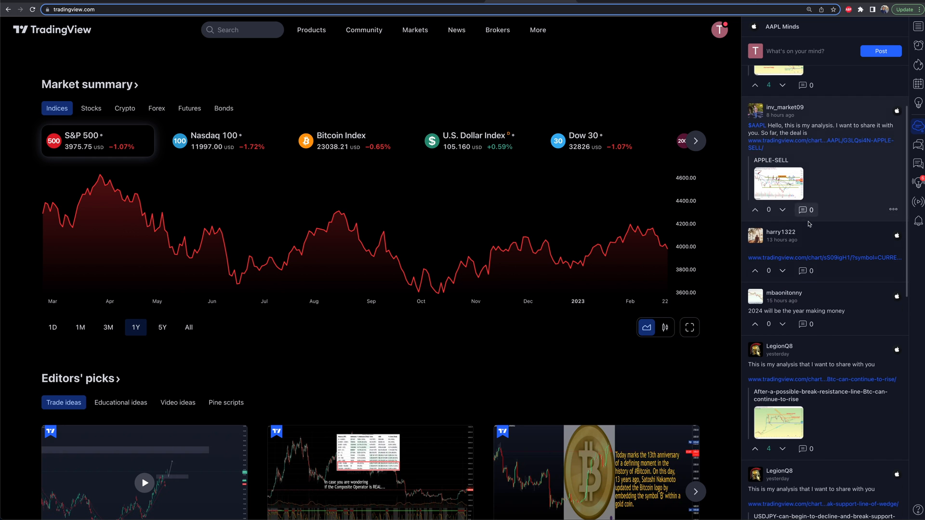
scroll("down", 3)
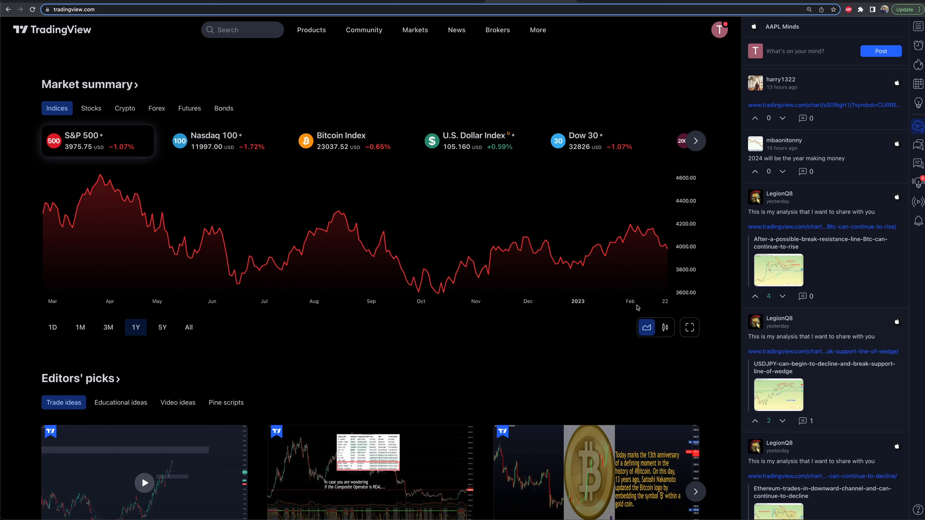
scroll("down", 3)
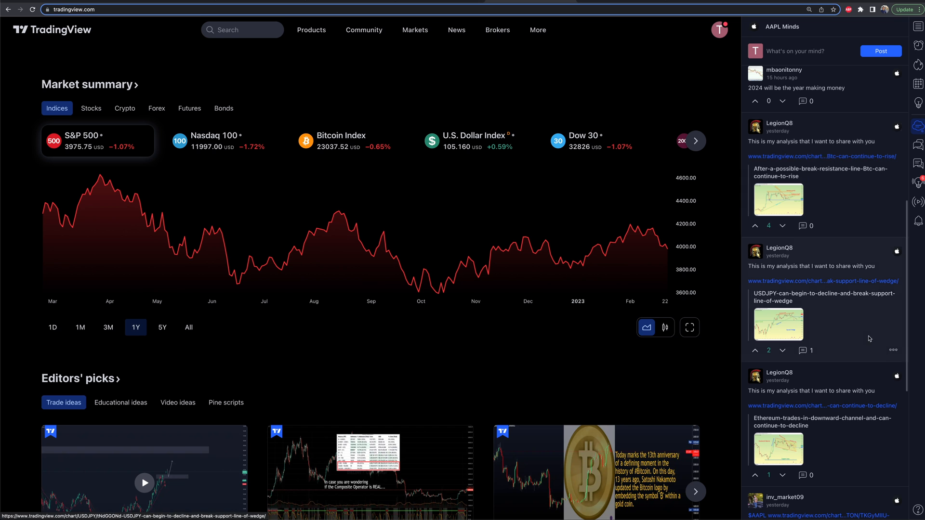
scroll("down", 3)
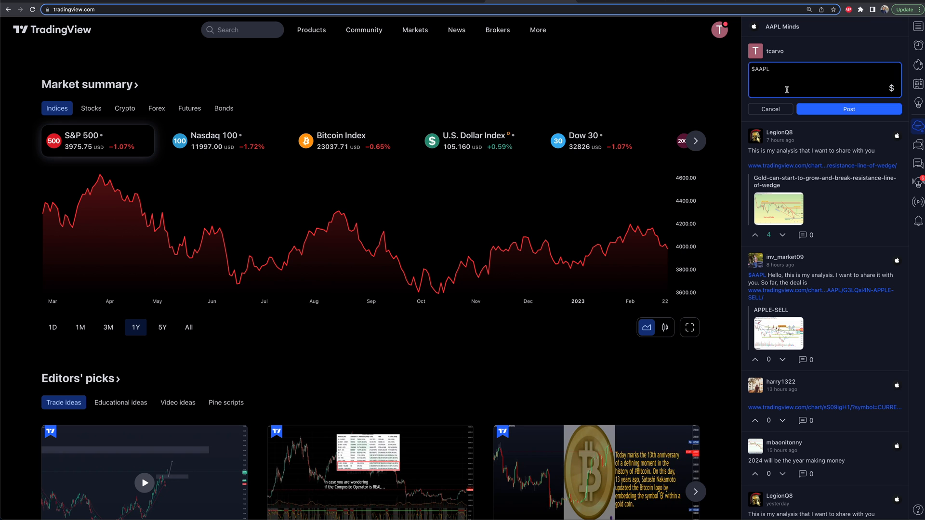
mouse_move(890, 91)
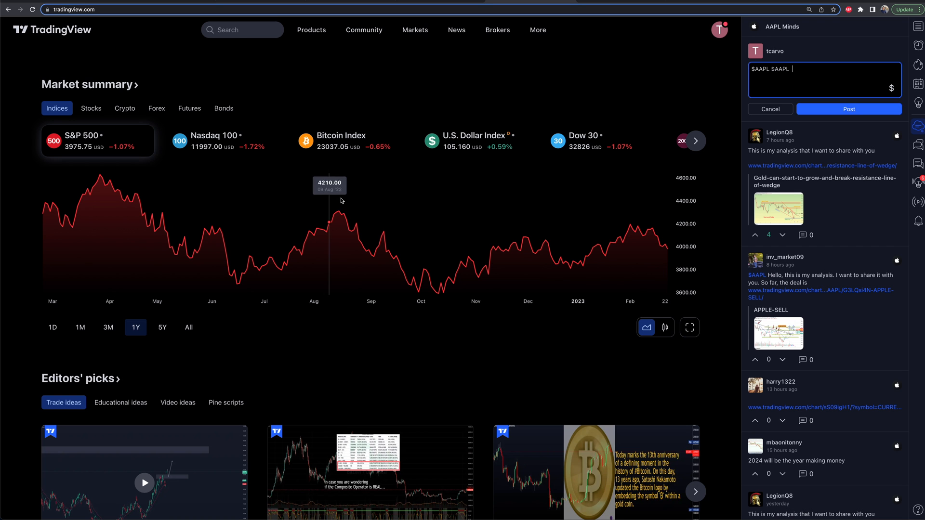
Try ticker tags and test text in a new AAPL post draft, then view the shared gold idea.
key("Backspace")
type("TSL")
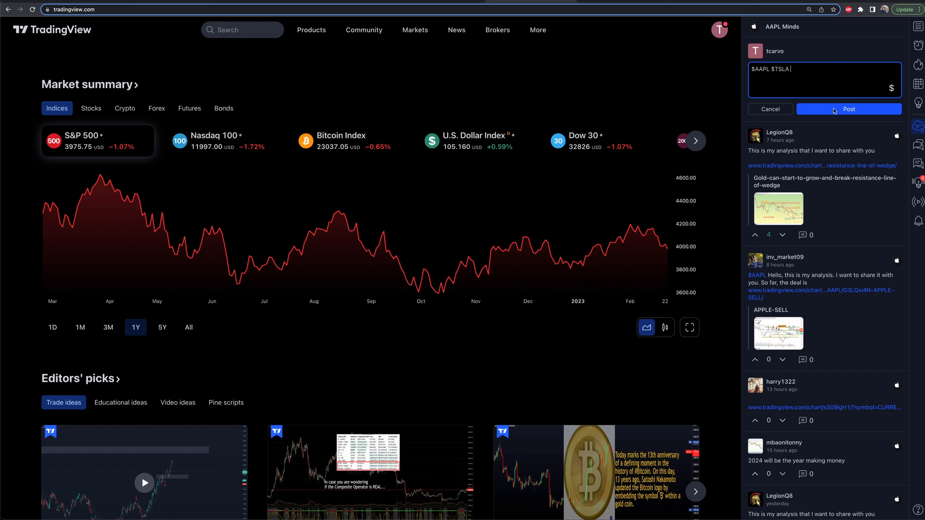
type("-")
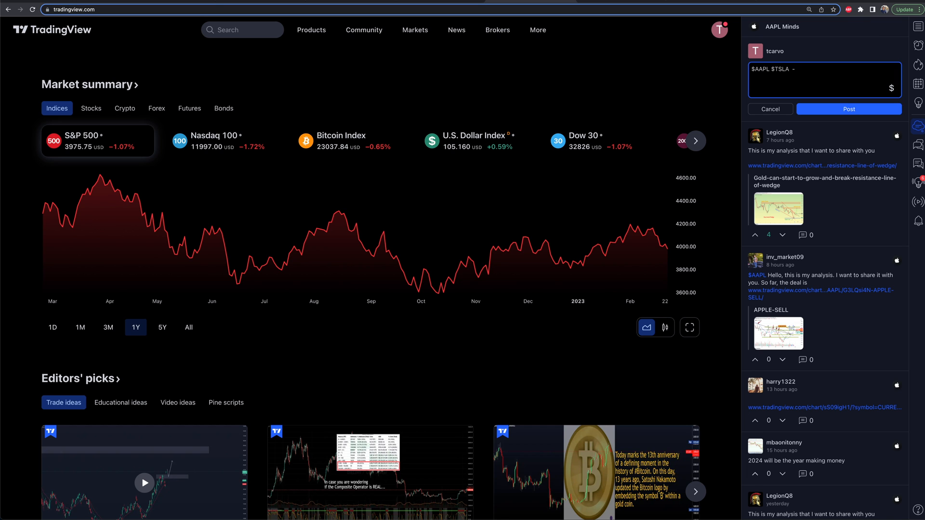
type("whwhwhwhwh hhghg")
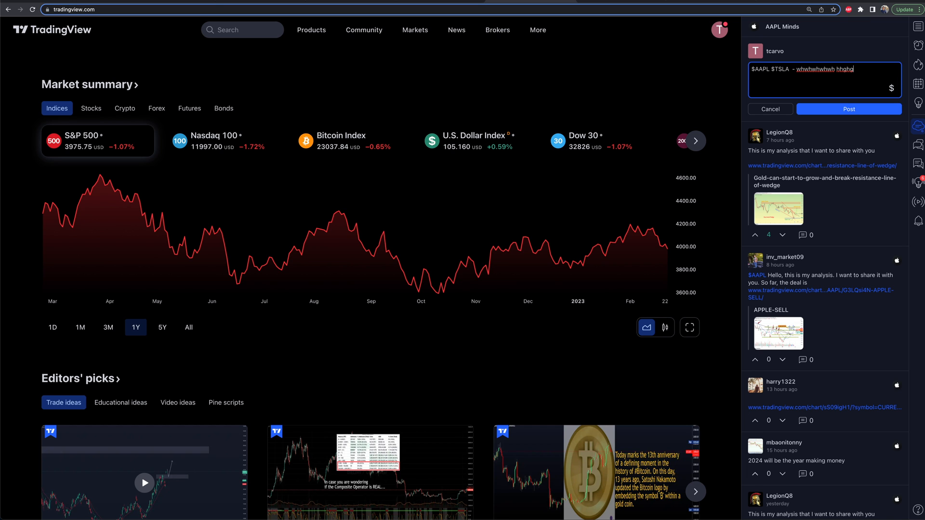
type("tutuhshshs")
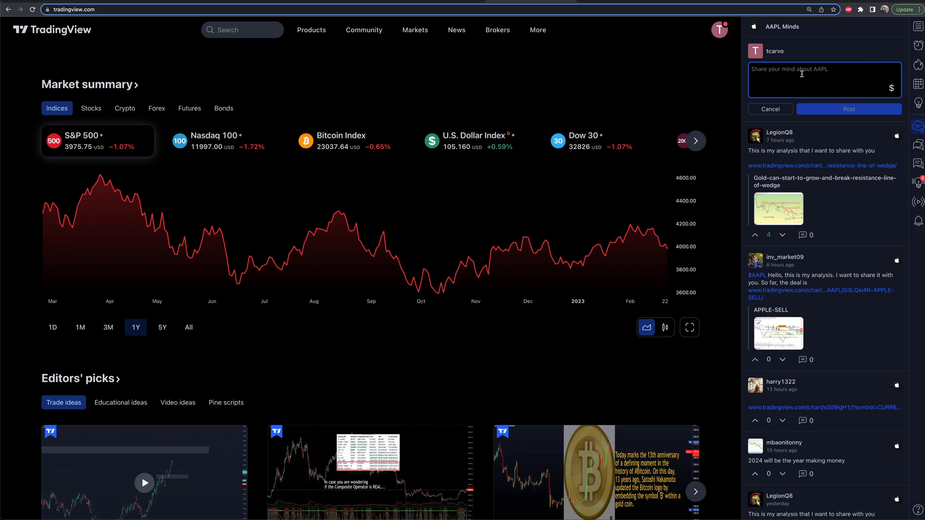
mouse_move(819, 44)
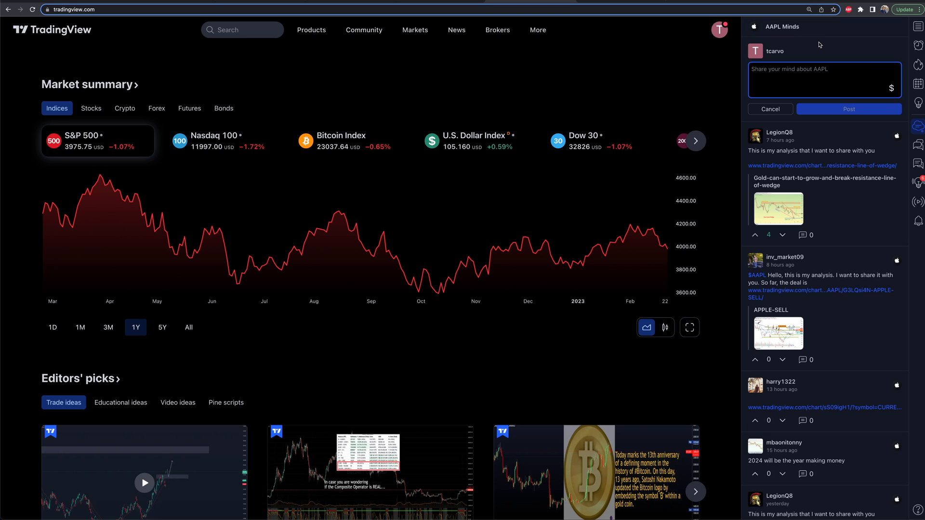
left_click(770, 109)
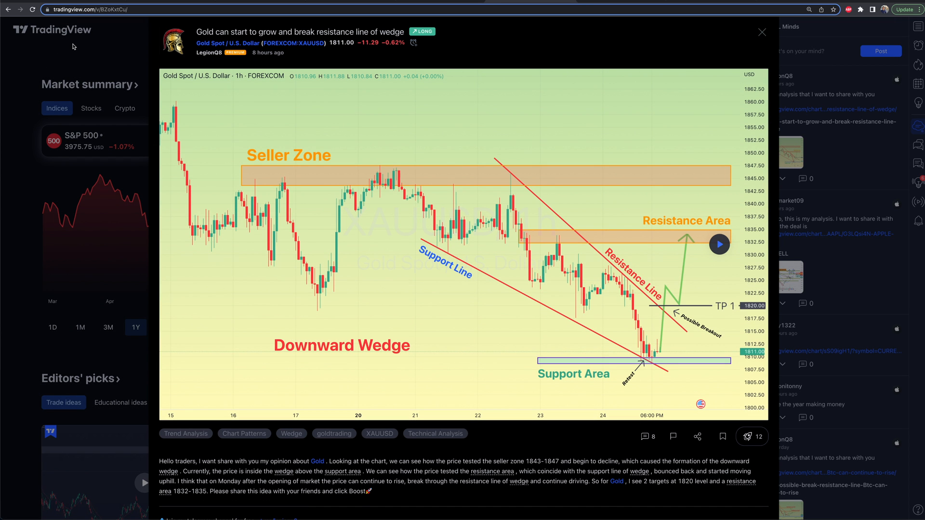
Return home, switch the market summary to Stocks and bring up Apple's full AAPL daily chart.
left_click(760, 31)
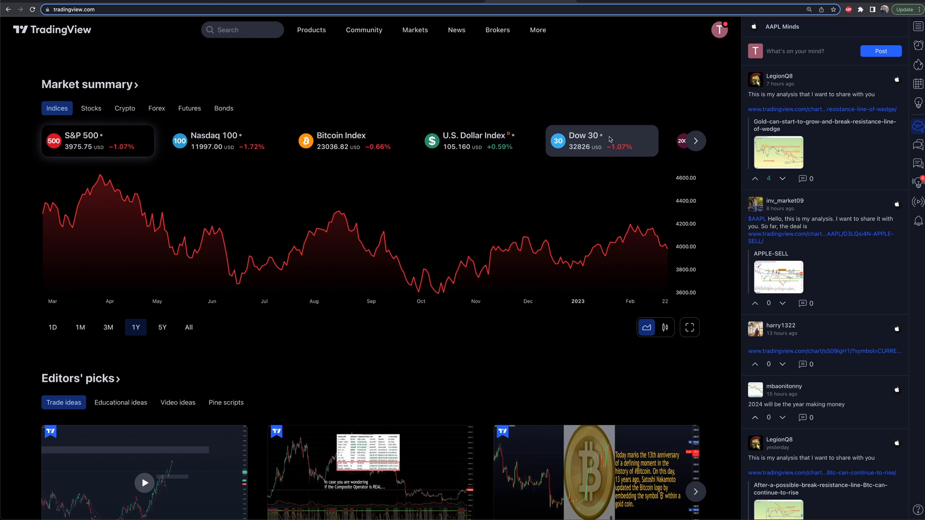
left_click(90, 108)
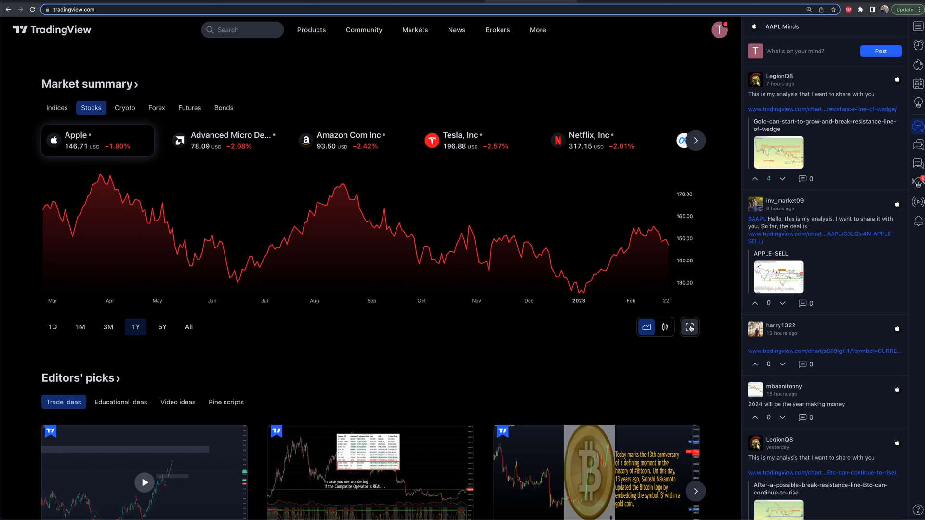
left_click(77, 140)
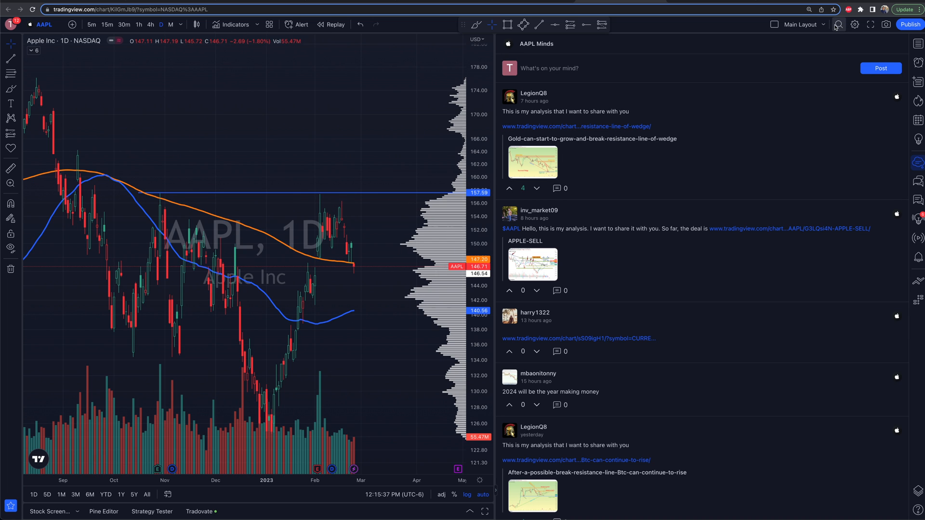
mouse_move(823, 25)
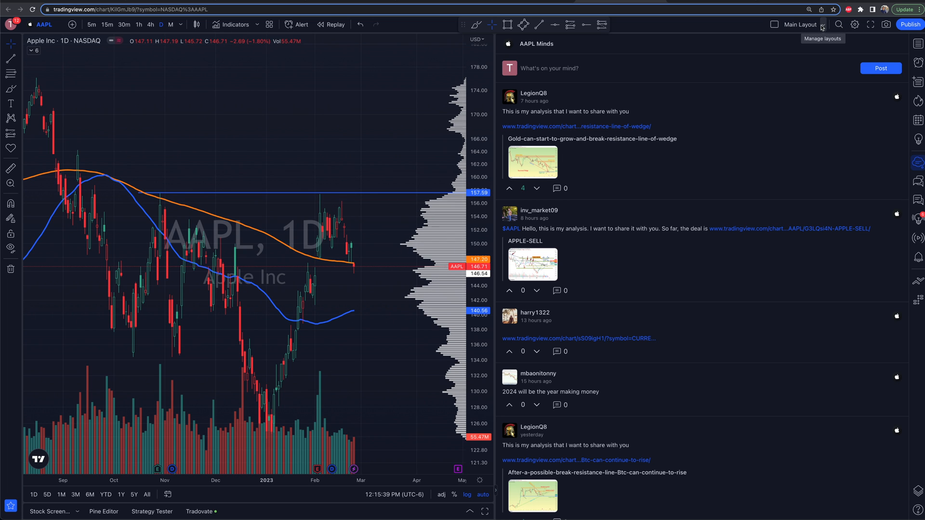
Enable sharing for the Main Layout chart and copy its shareable link.
left_click(823, 25)
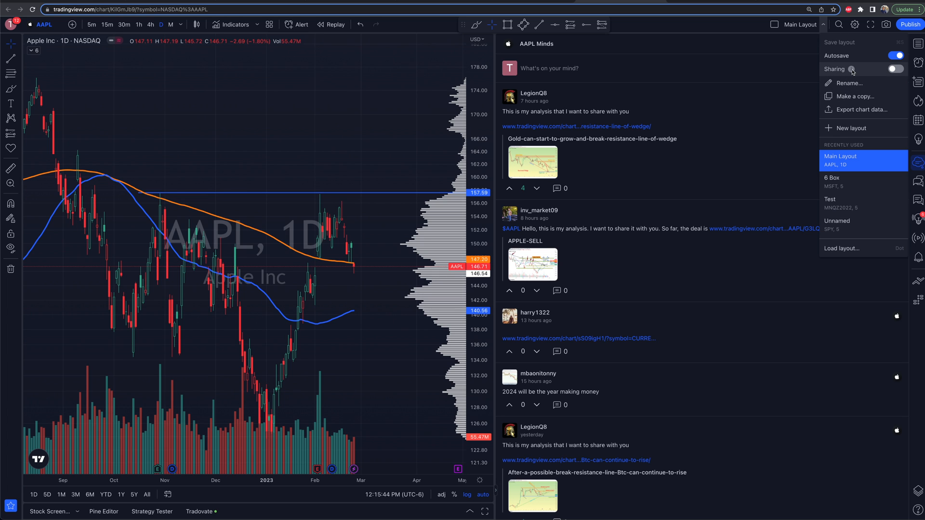
left_click(894, 69)
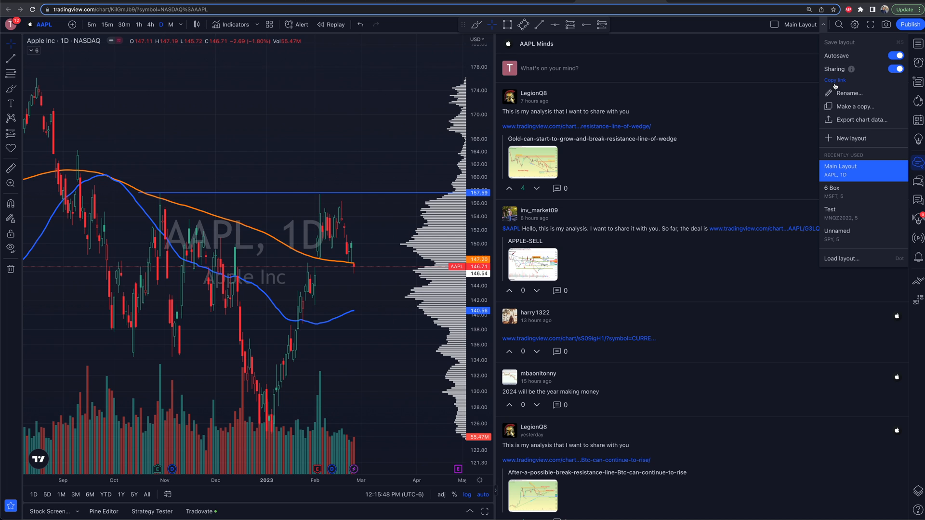
left_click(834, 80)
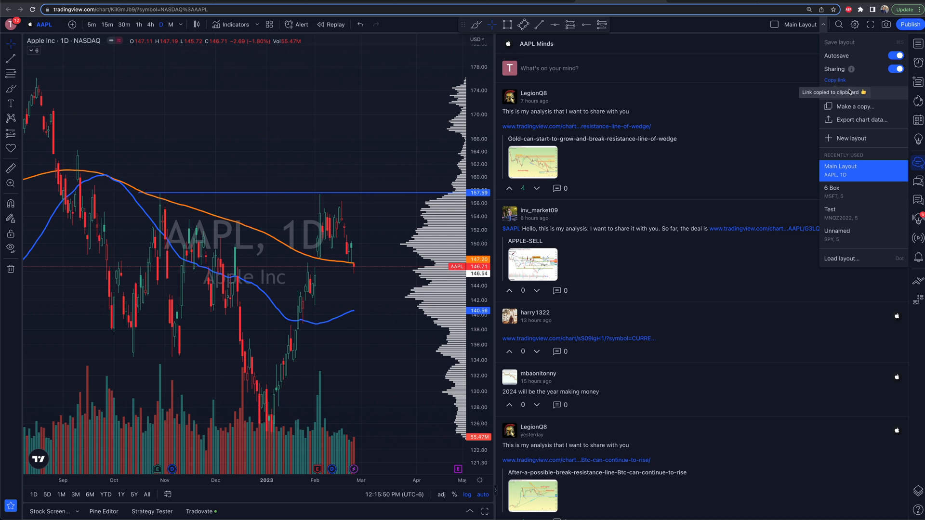
Publish an AAPL Minds post reading '$AAPL -' followed by the copied layout link.
type("$AAPL")
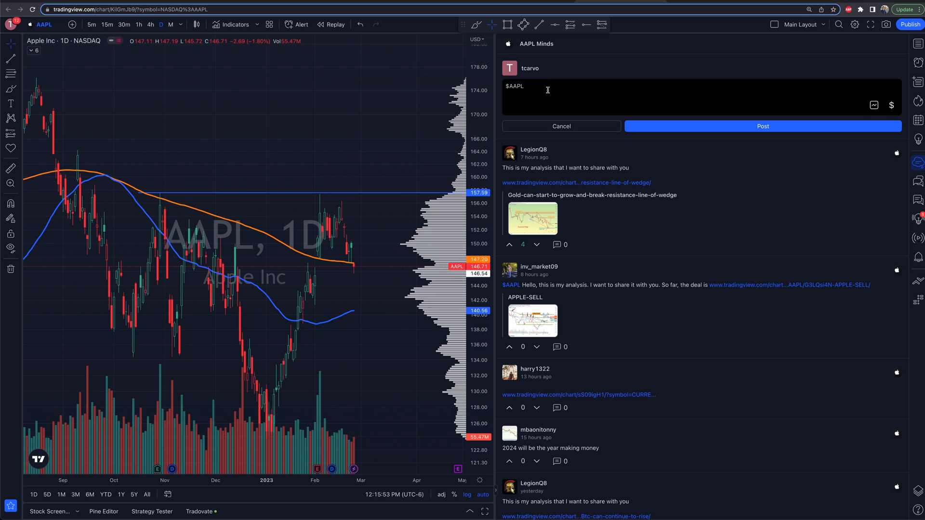
type("-")
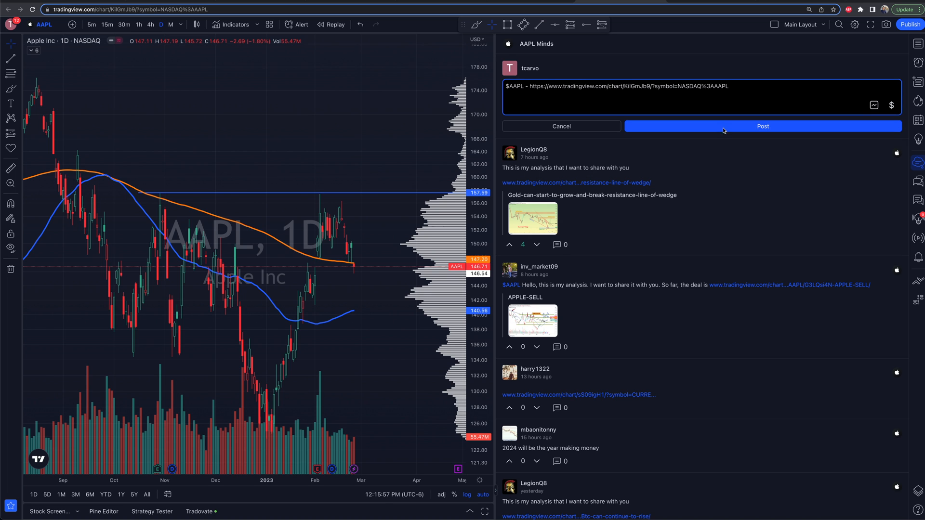
left_click(763, 126)
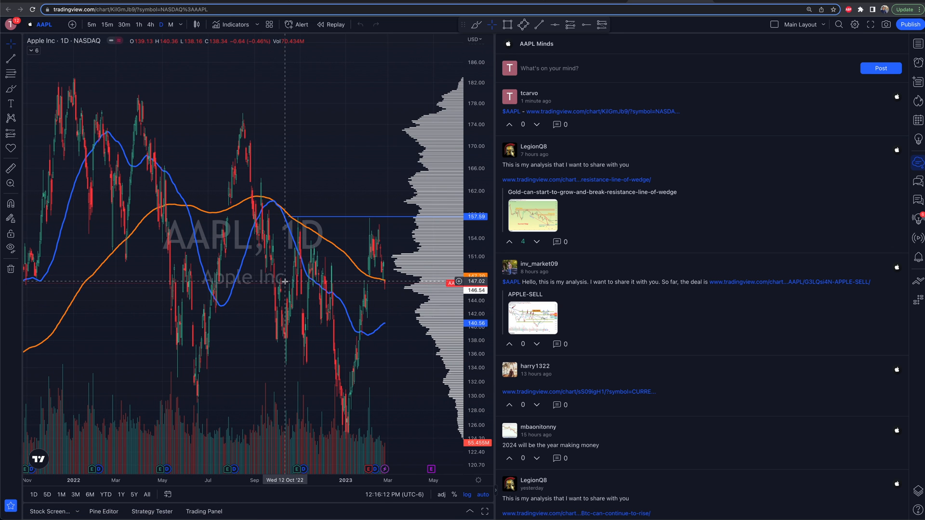
mouse_move(281, 282)
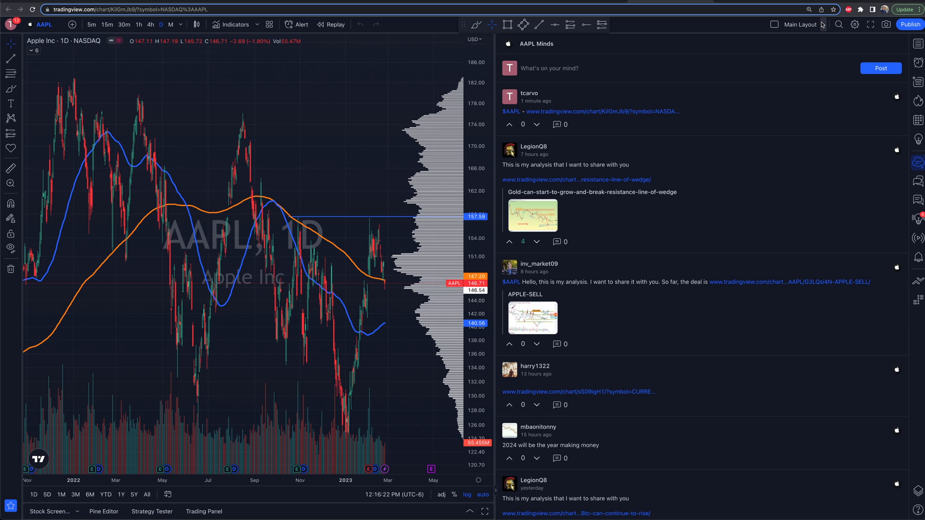
Edit the new post to attach a chart snapshot below the layout link and save it.
left_click(822, 25)
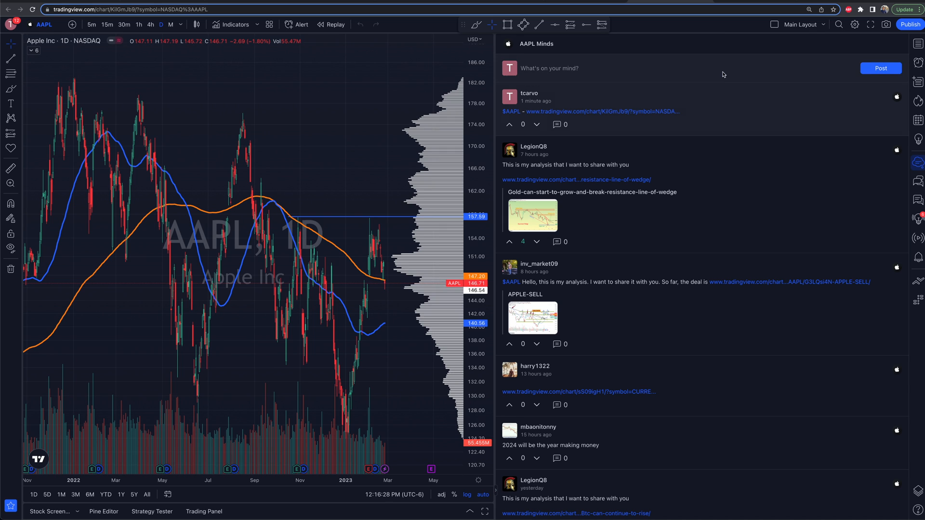
left_click(894, 124)
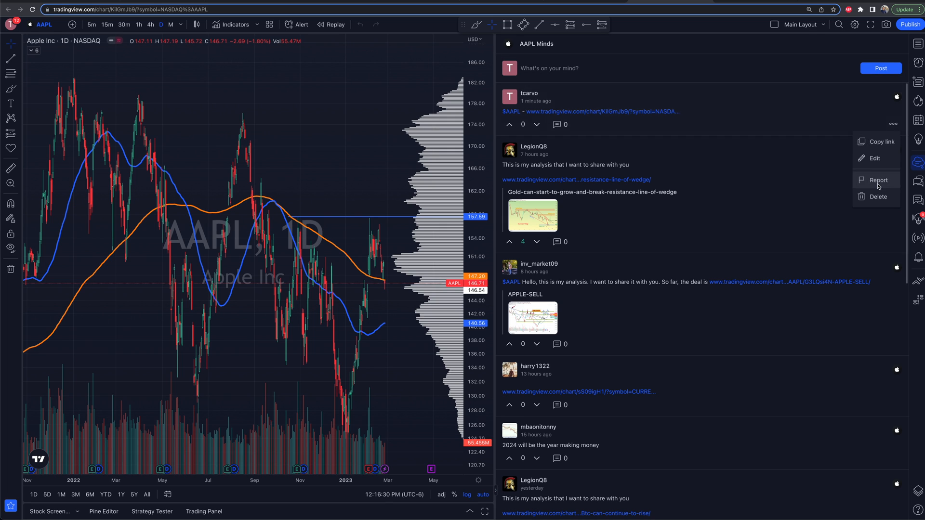
mouse_move(873, 158)
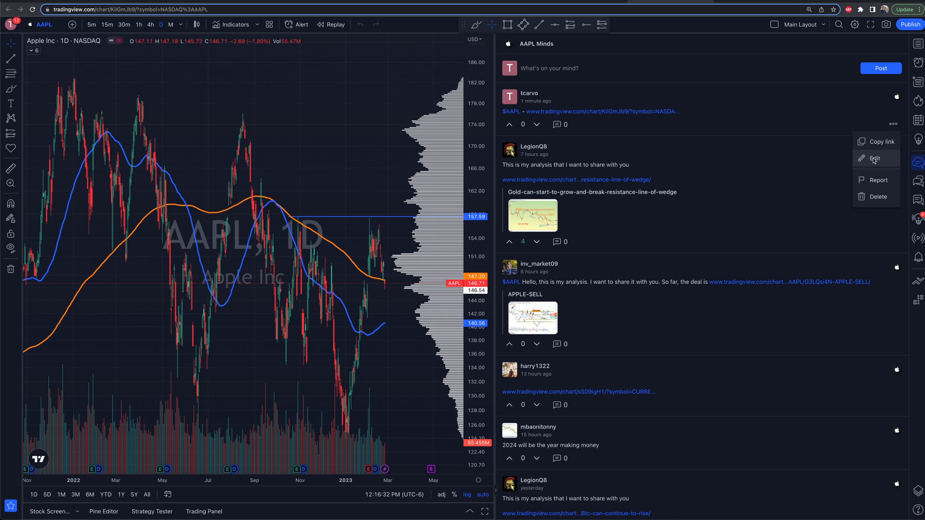
left_click(875, 158)
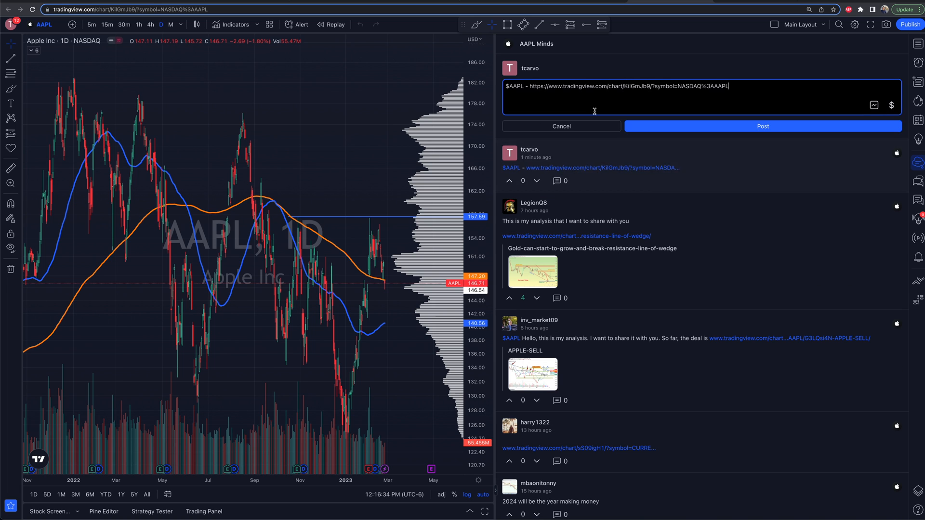
mouse_move(870, 105)
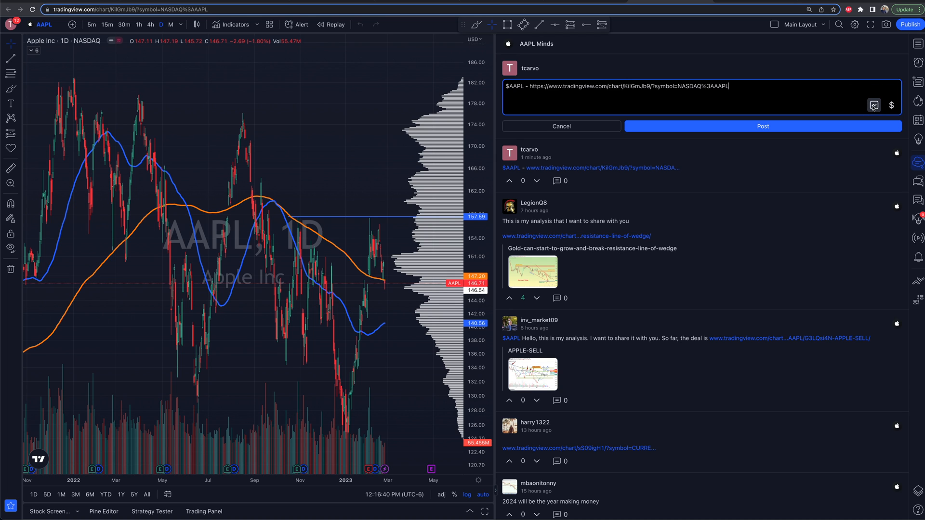
left_click(873, 105)
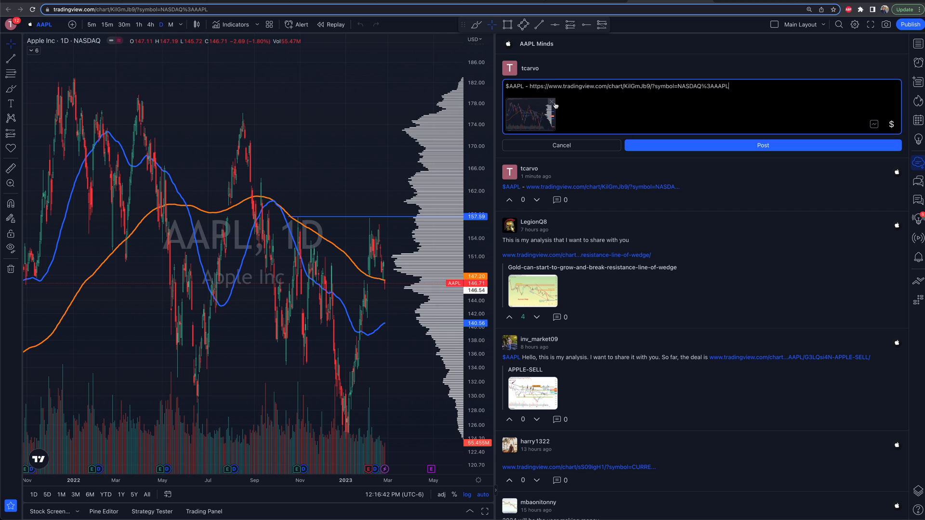
mouse_move(266, 250)
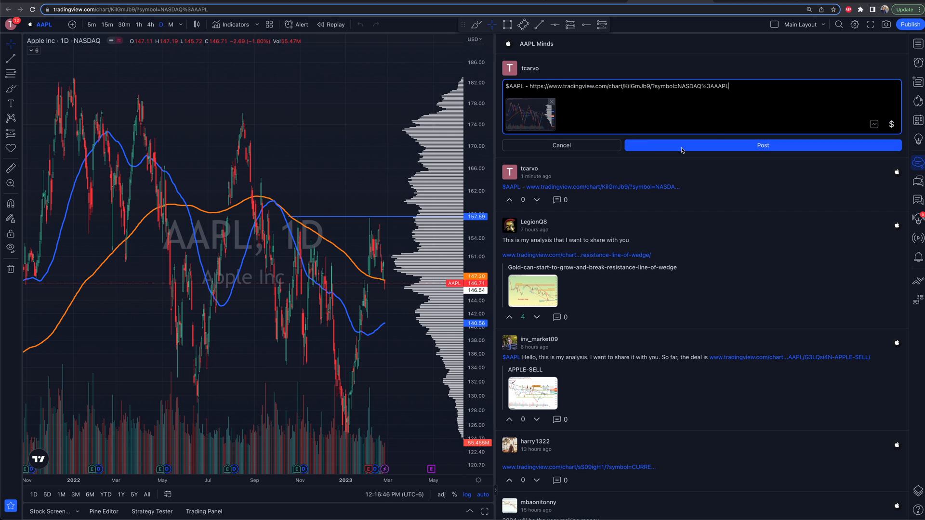
left_click(763, 144)
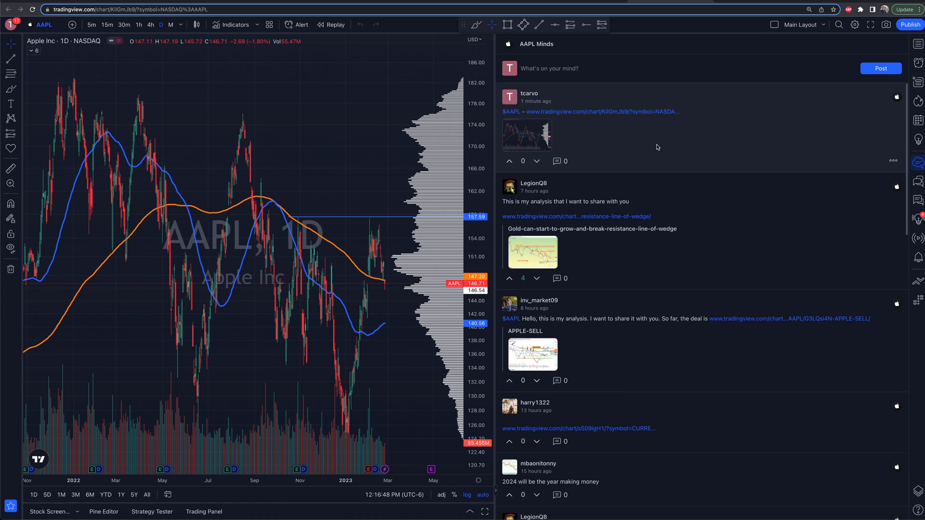
mouse_move(643, 142)
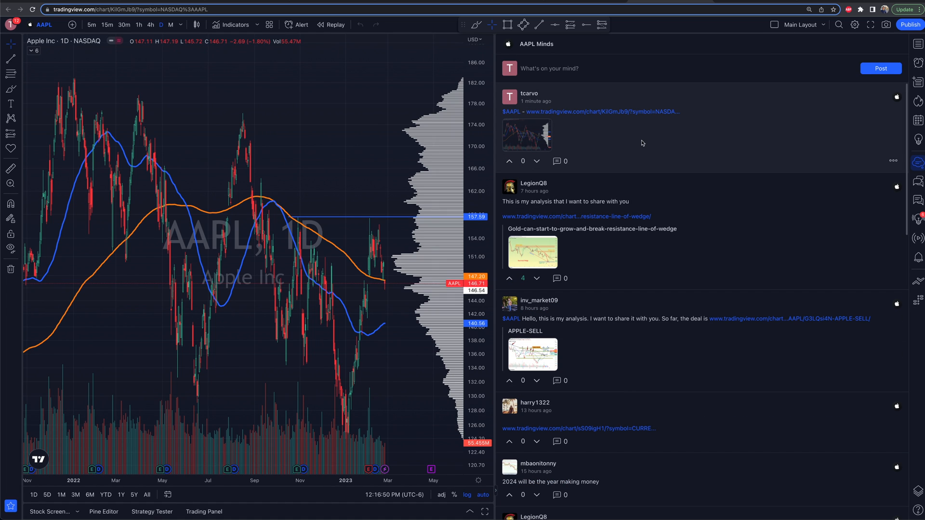
mouse_move(900, 169)
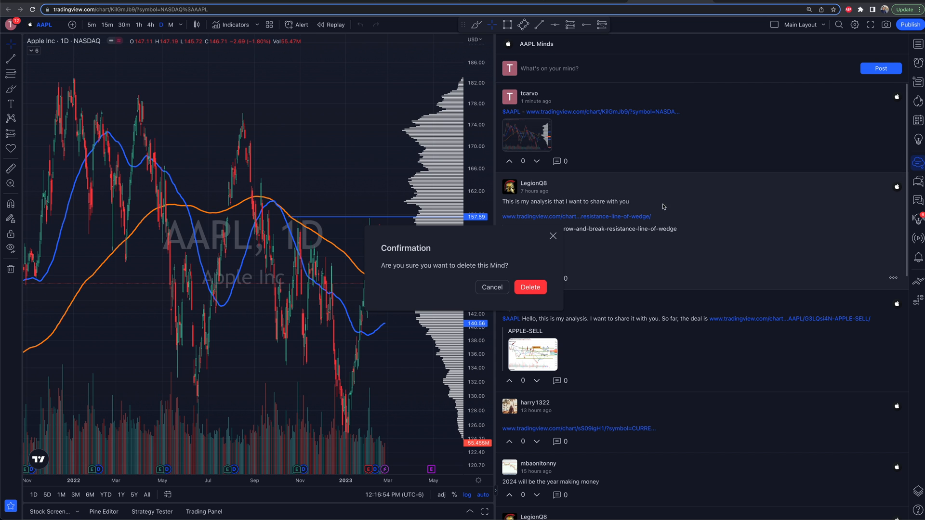
Confirm deletion of the AAPL post with the link and snapshot.
left_click(530, 287)
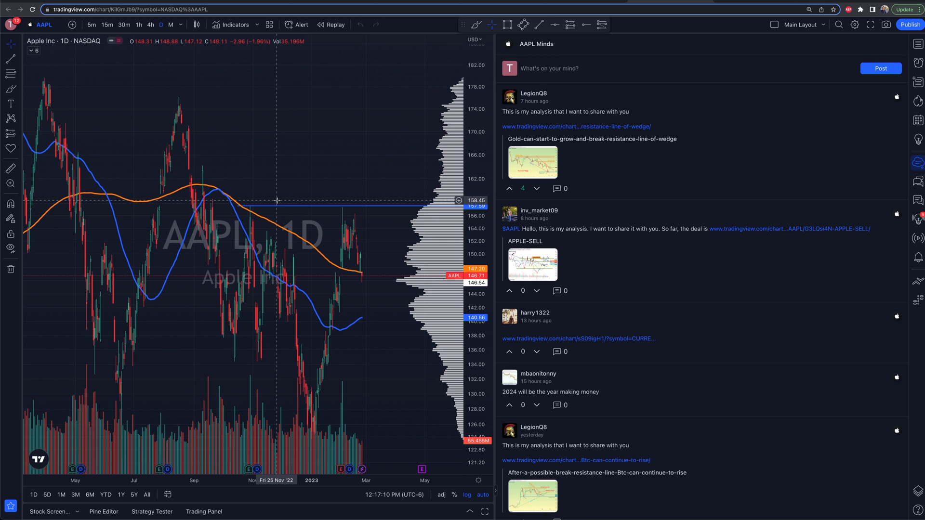
mouse_move(244, 237)
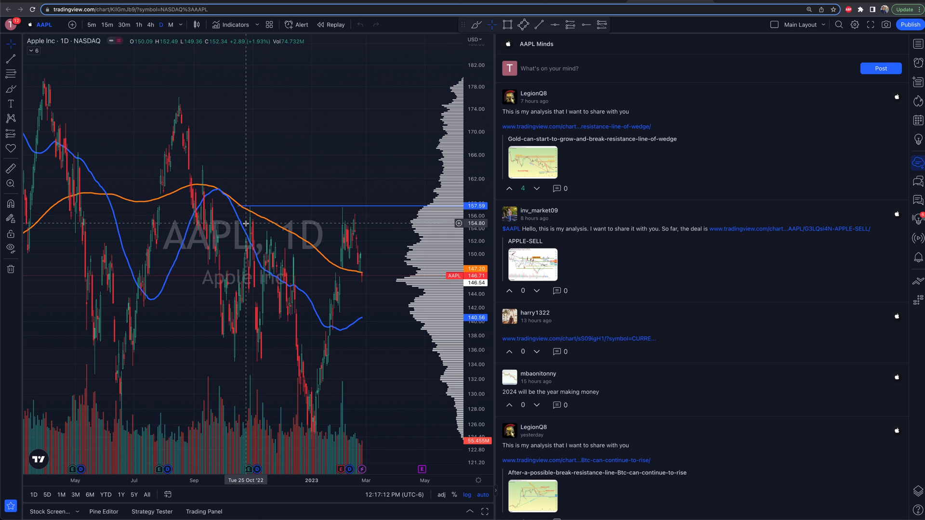
mouse_move(242, 232)
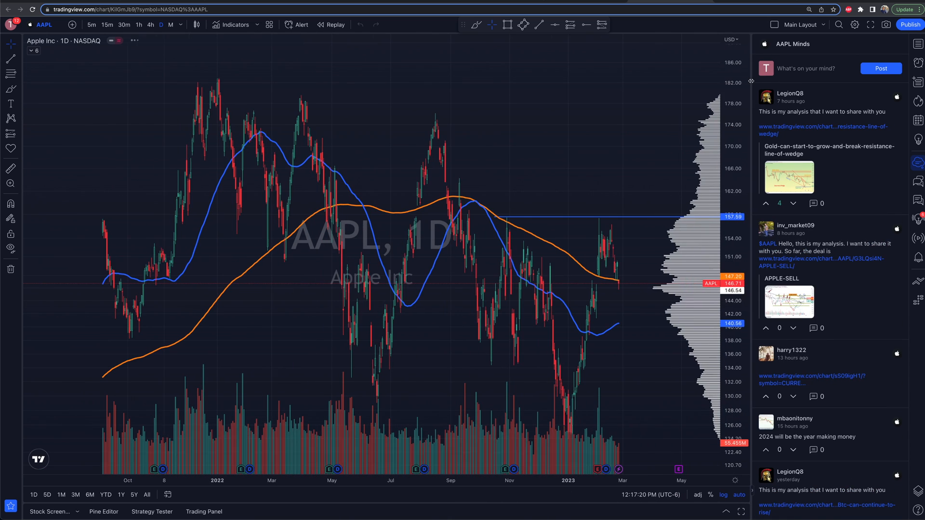
mouse_move(570, 82)
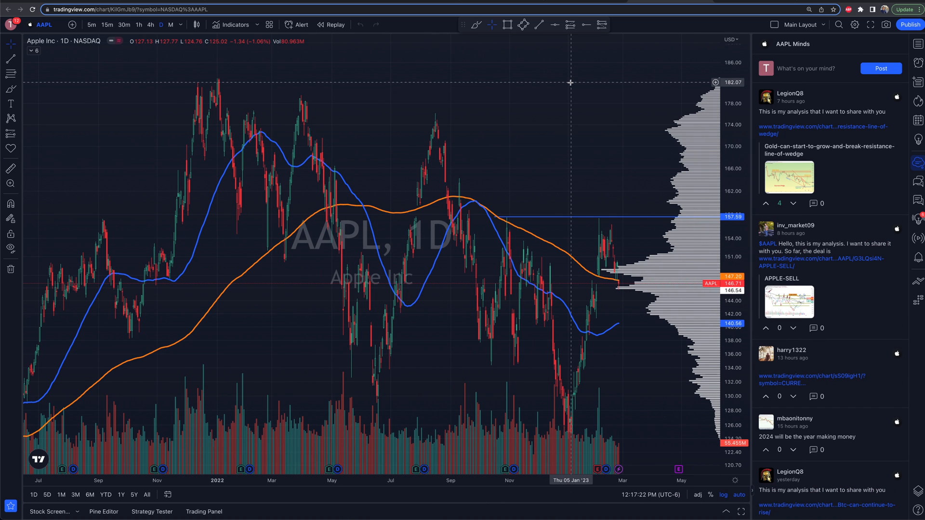